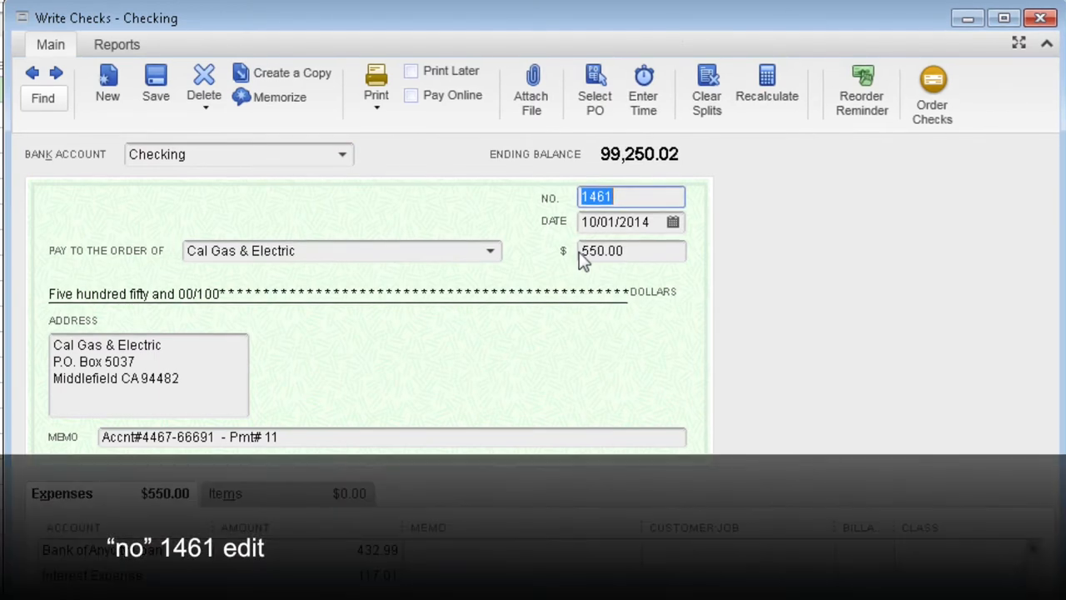
Change the check date from 10/01/2014 to 3/13/14.
left_click(617, 220)
type("3")
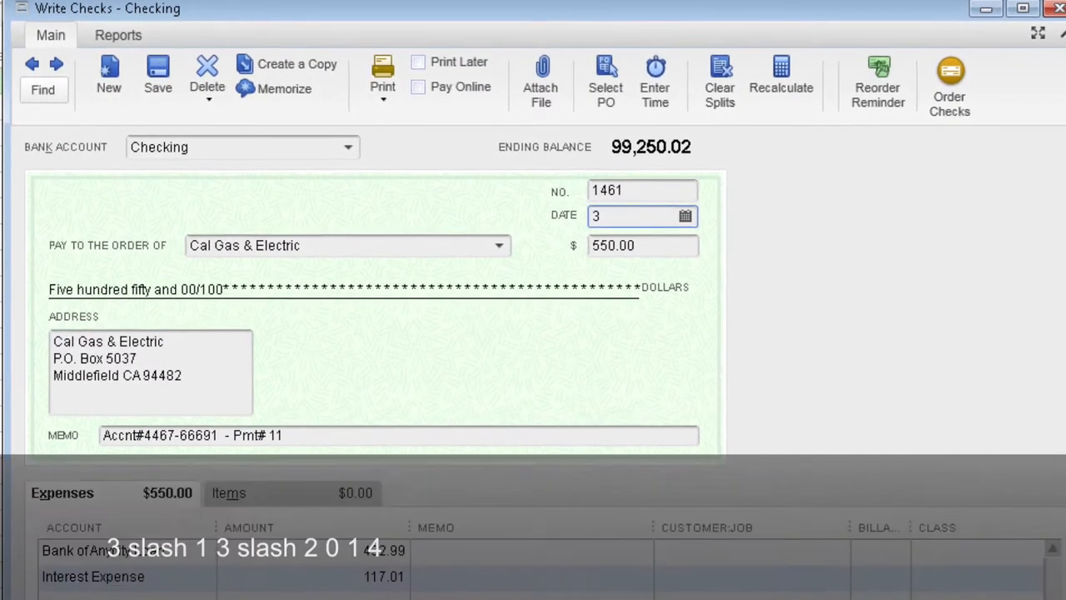
type("/13/20")
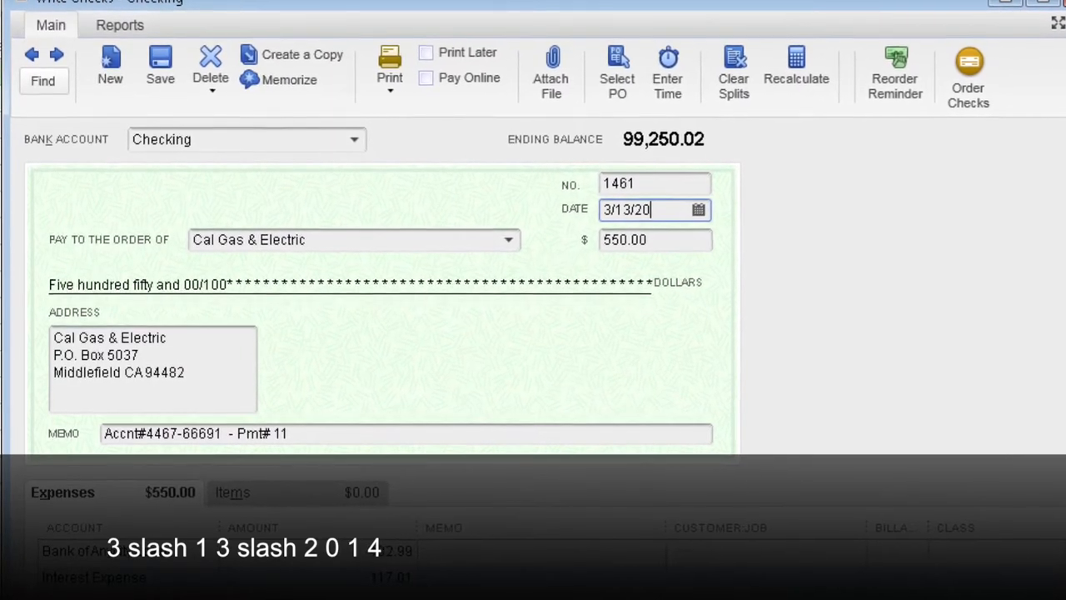
type("14")
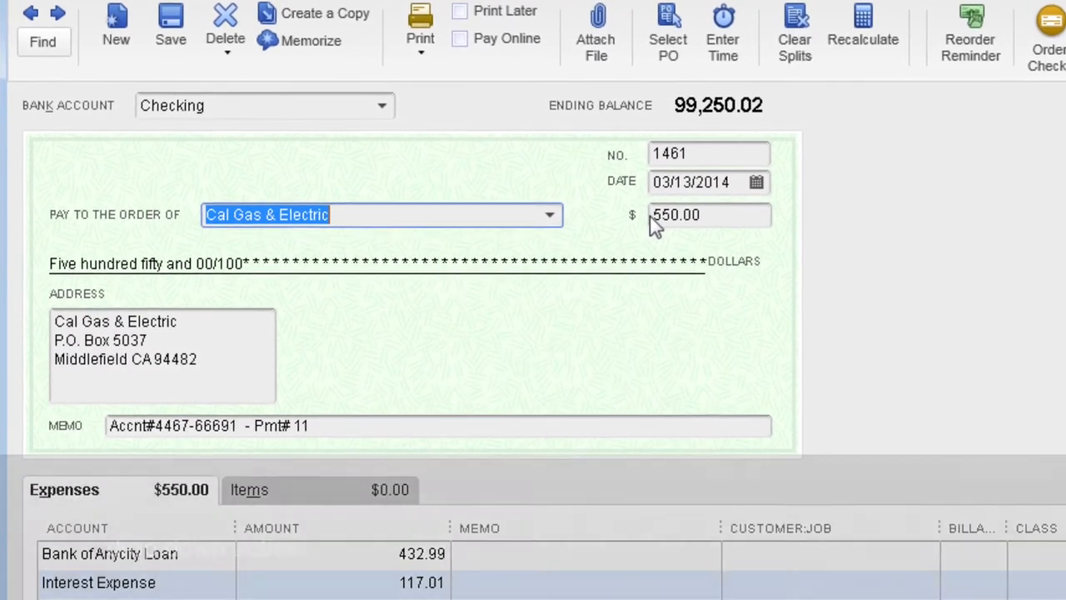
Choose Bank of Anycity as the payee from the Pay to the Order of list.
left_click(549, 215)
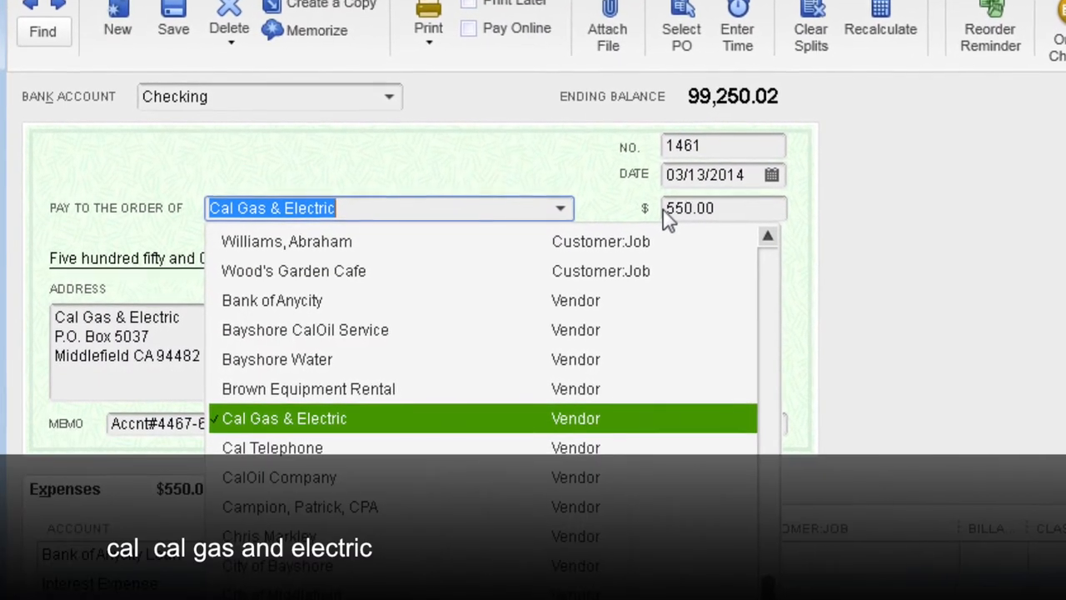
left_click(314, 388)
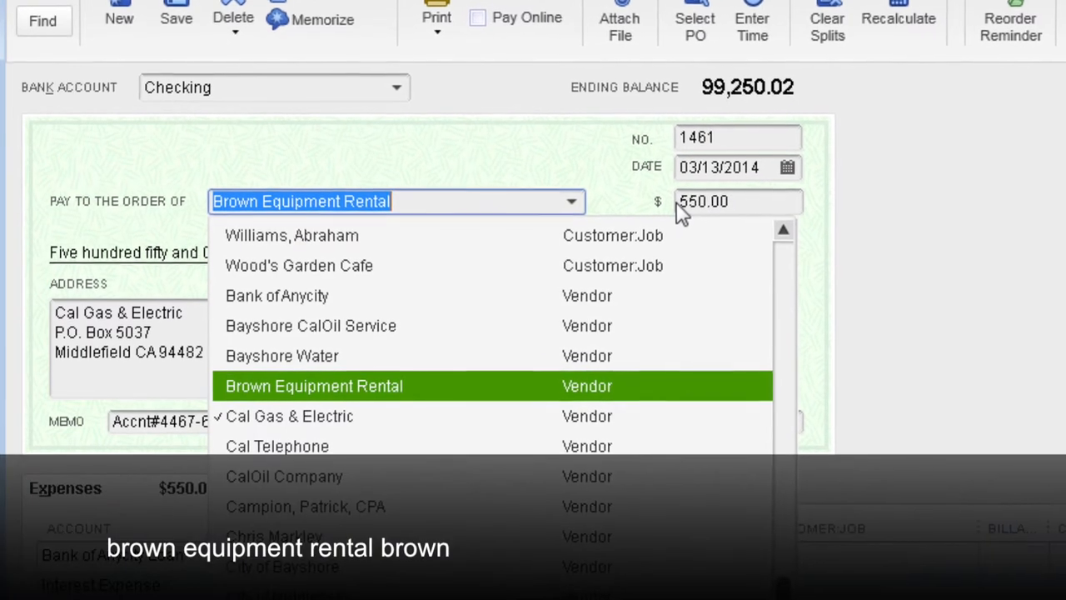
left_click(317, 325)
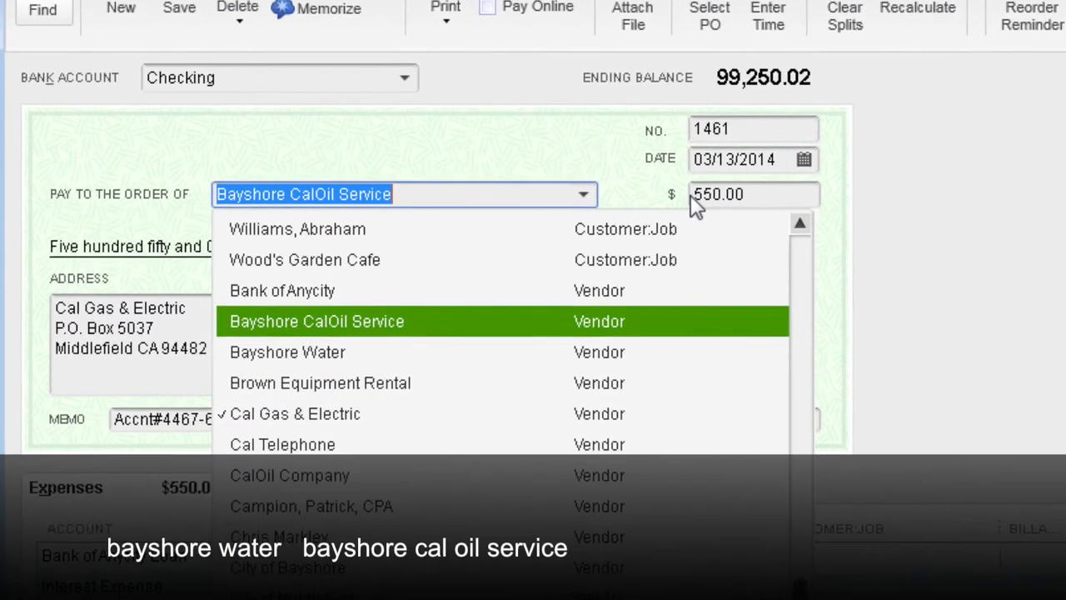
left_click(287, 285)
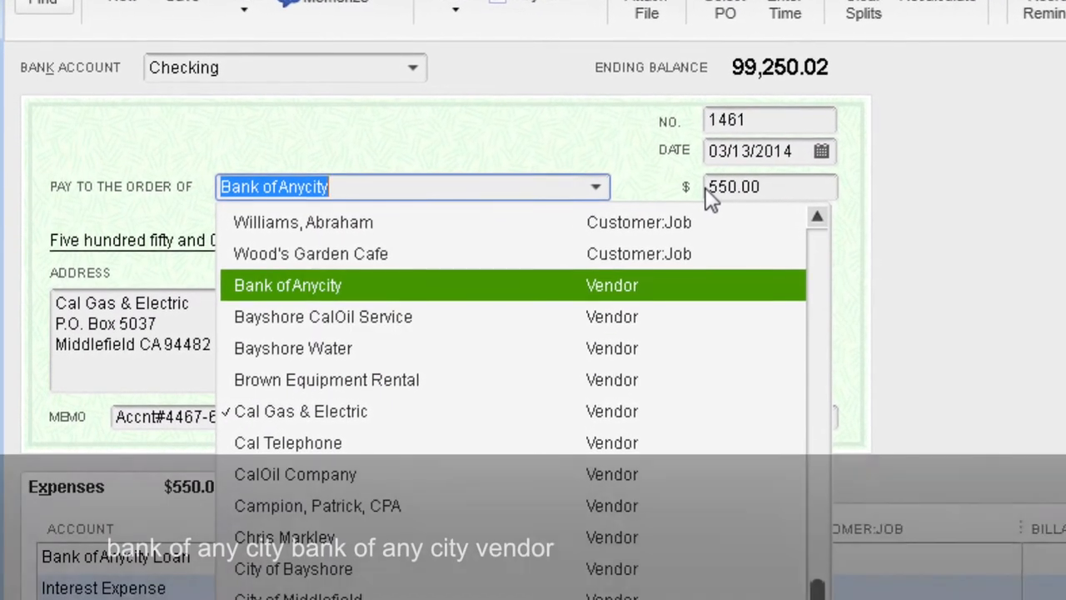
left_click(288, 285)
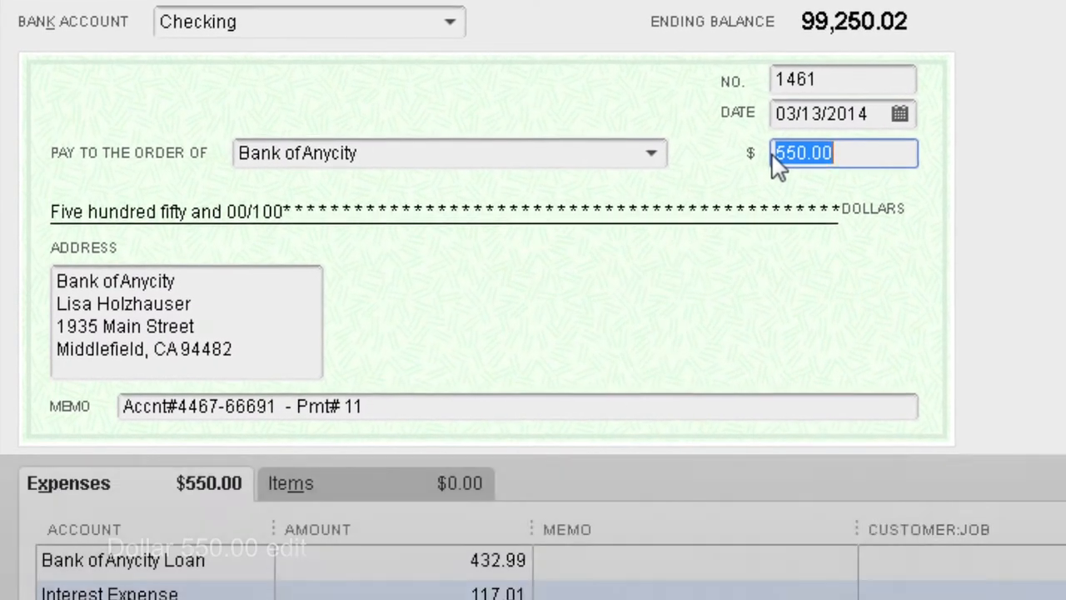
Replace the 550.00 amount with 750.85.
type("75")
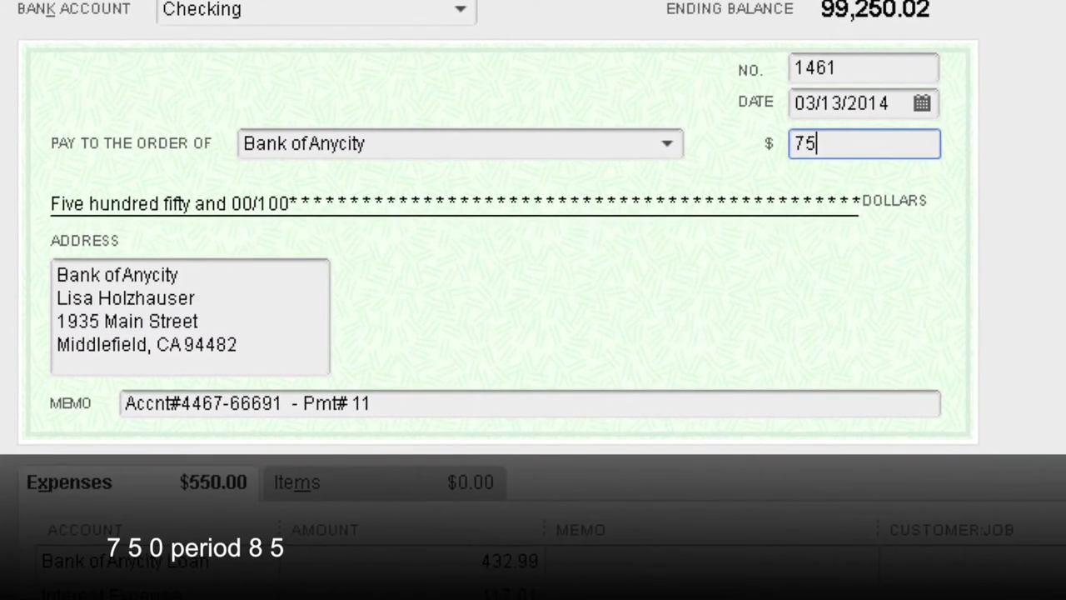
type("0.")
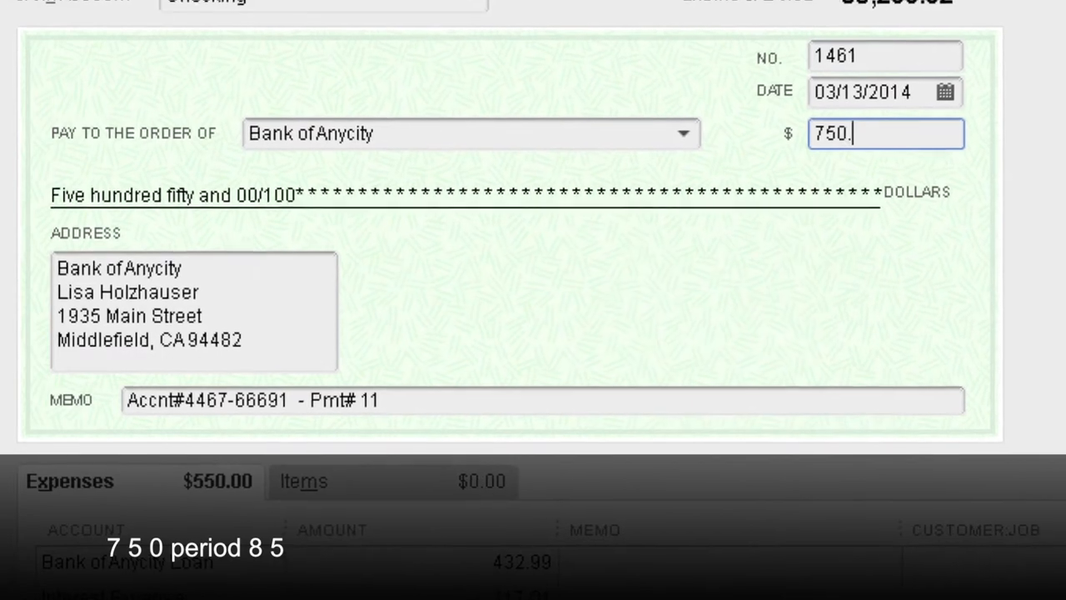
type("85")
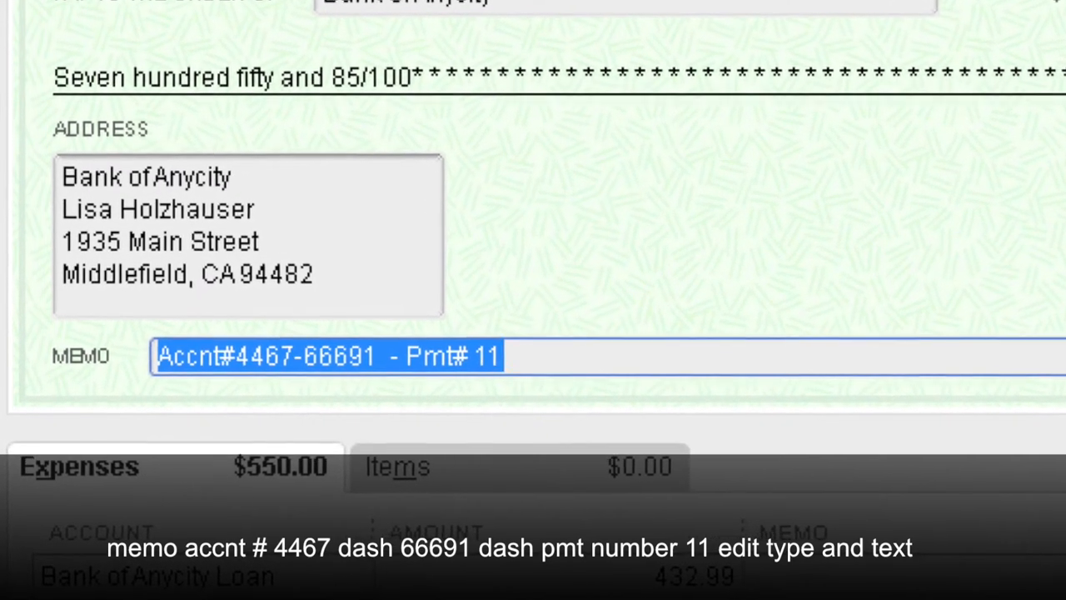
Enter the memo 'Open bar at CSUN14!!!!!' over the old note.
type("Ope")
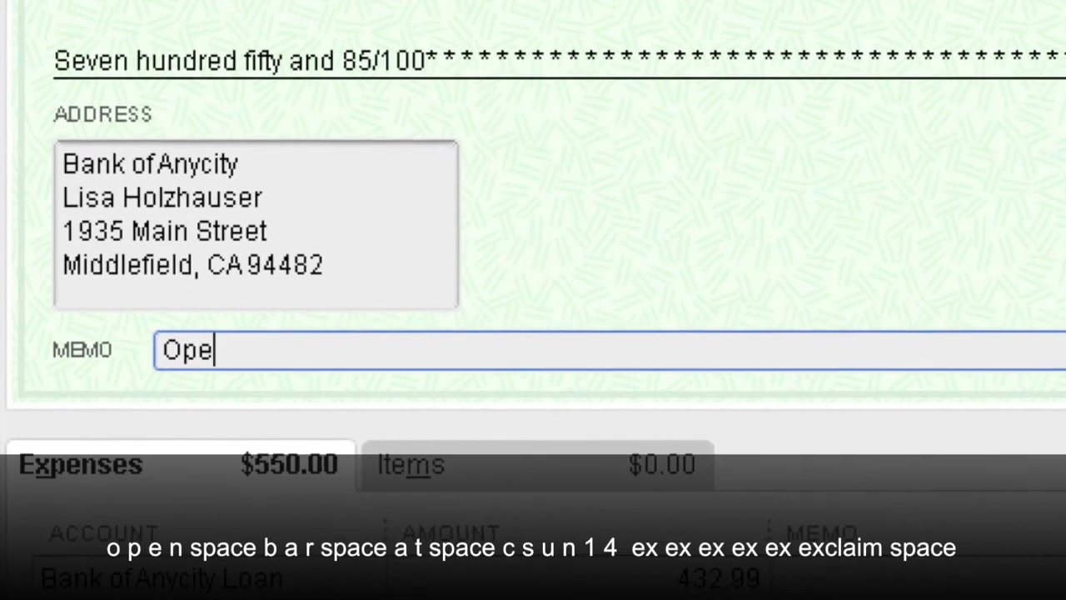
type("n bar")
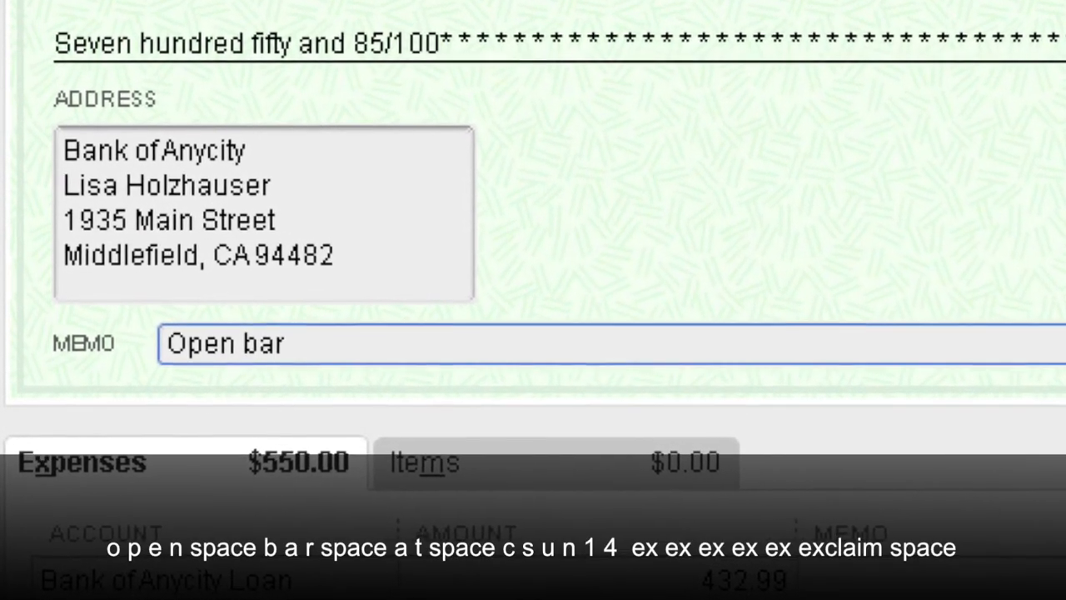
type("at CSU")
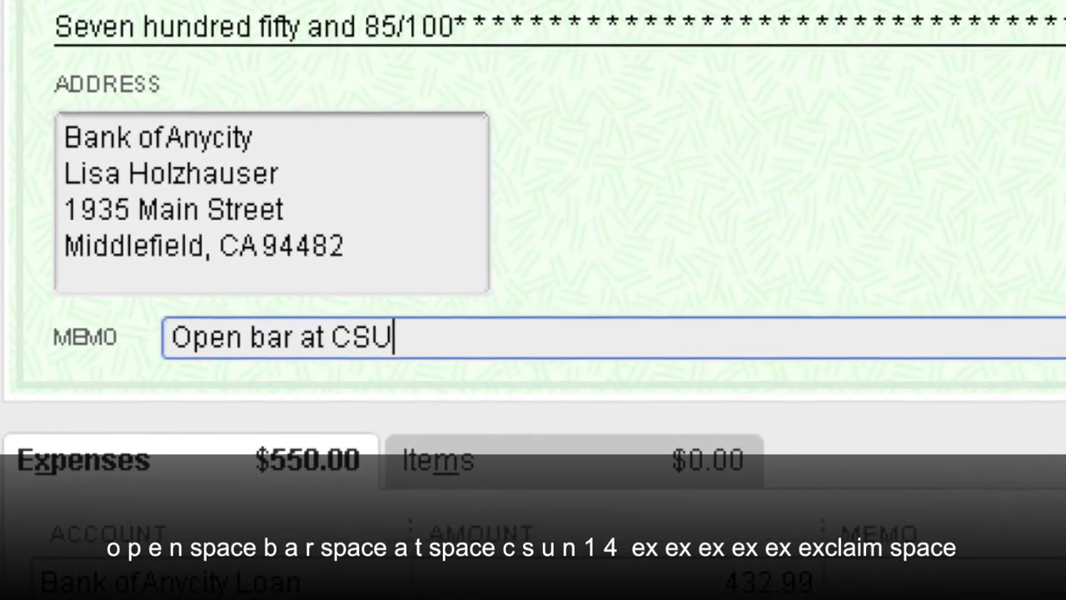
type("N14")
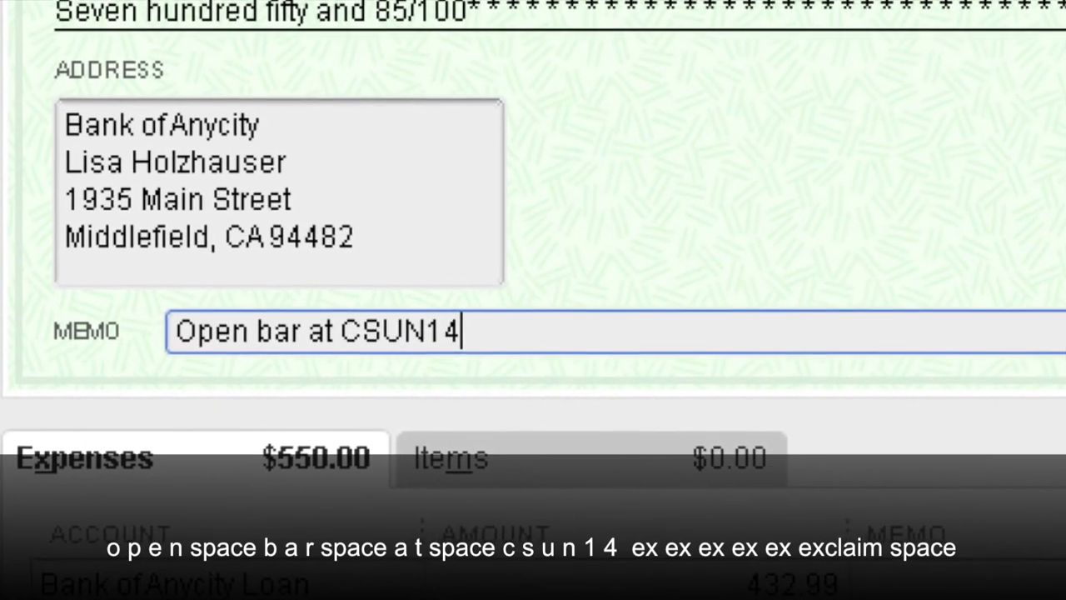
type("!!!!!")
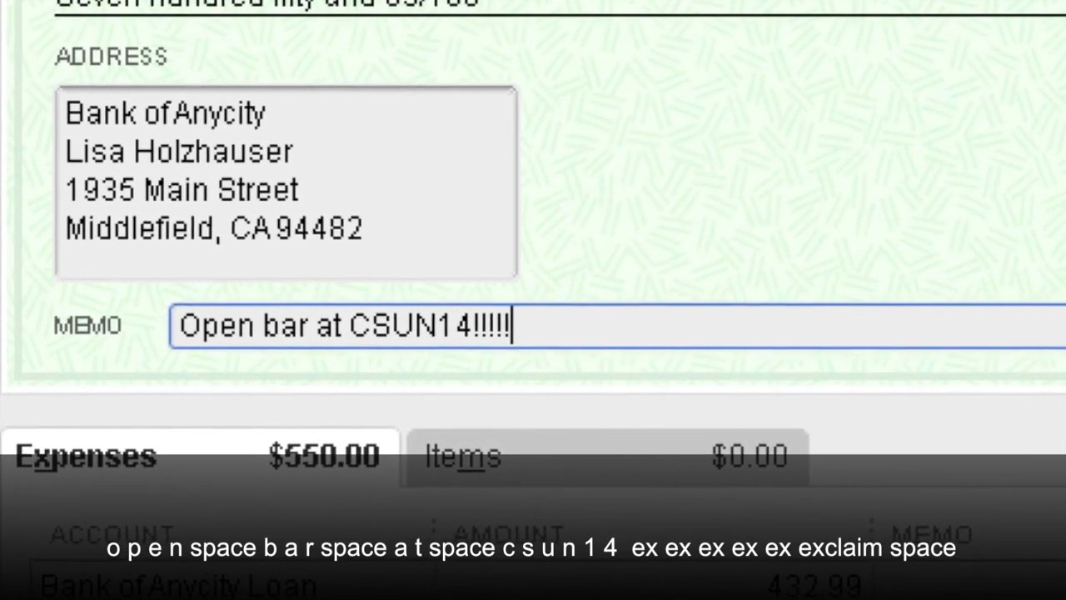